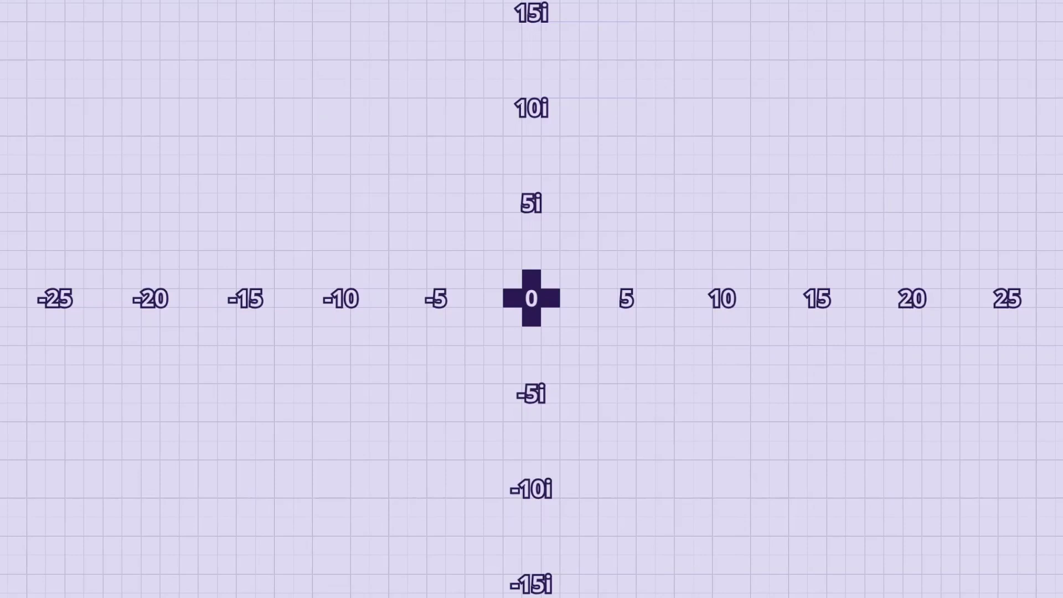
Step: Play the explainer animation until the coloured prime grid spans ±45 and ±25i
{"action": "left_click", "coordinate": [532, 298]}
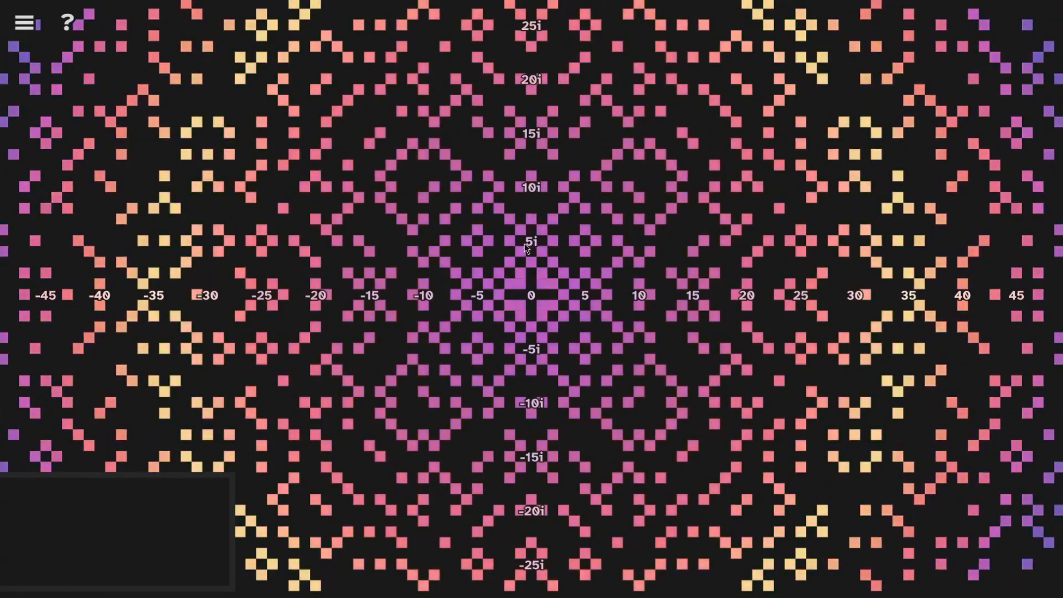
{"action": "left_click", "coordinate": [512, 246]}
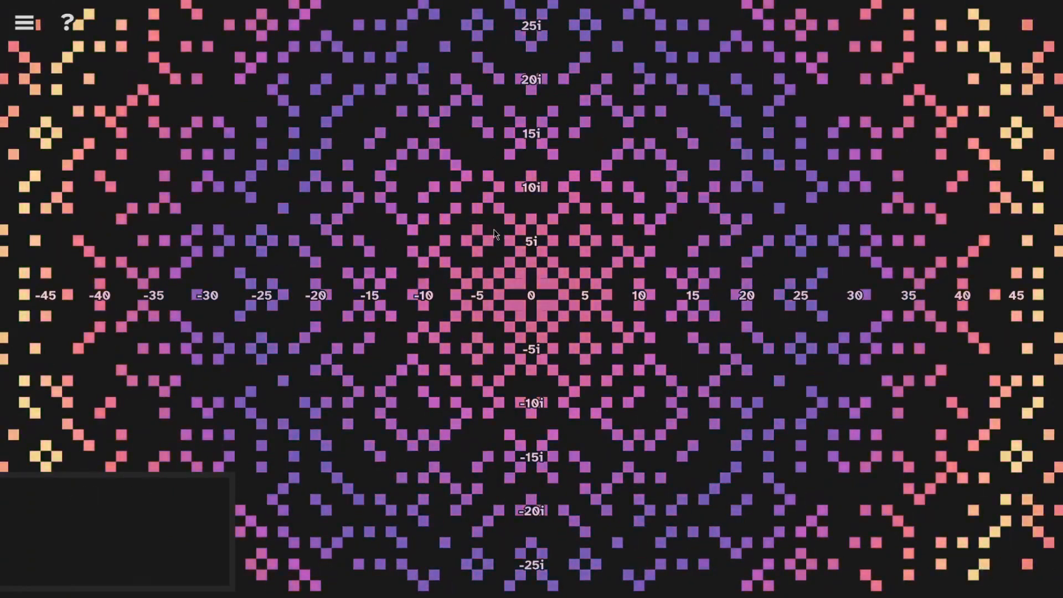
{"action": "left_click", "coordinate": [498, 229]}
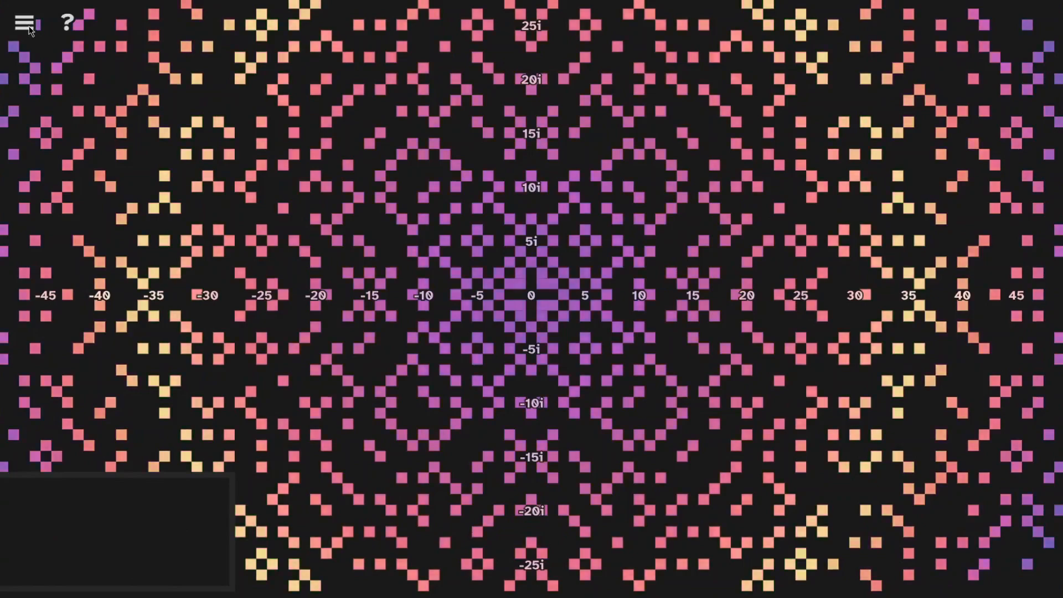
Step: In the settings menu, display composite numbers instead of primes and turn Game Mode on
{"action": "left_click", "coordinate": [25, 22]}
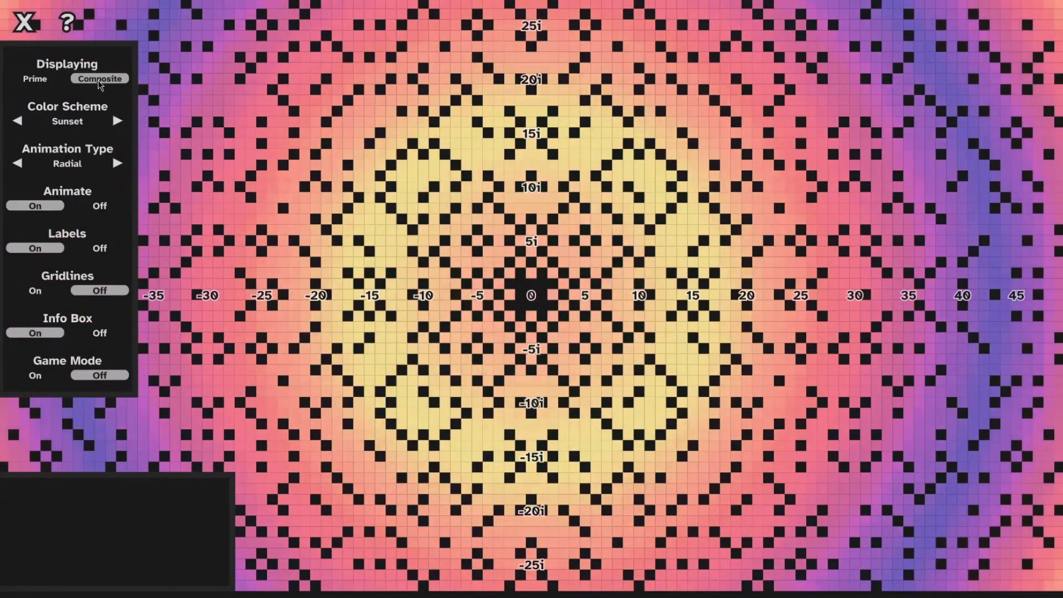
{"action": "left_click", "coordinate": [99, 248]}
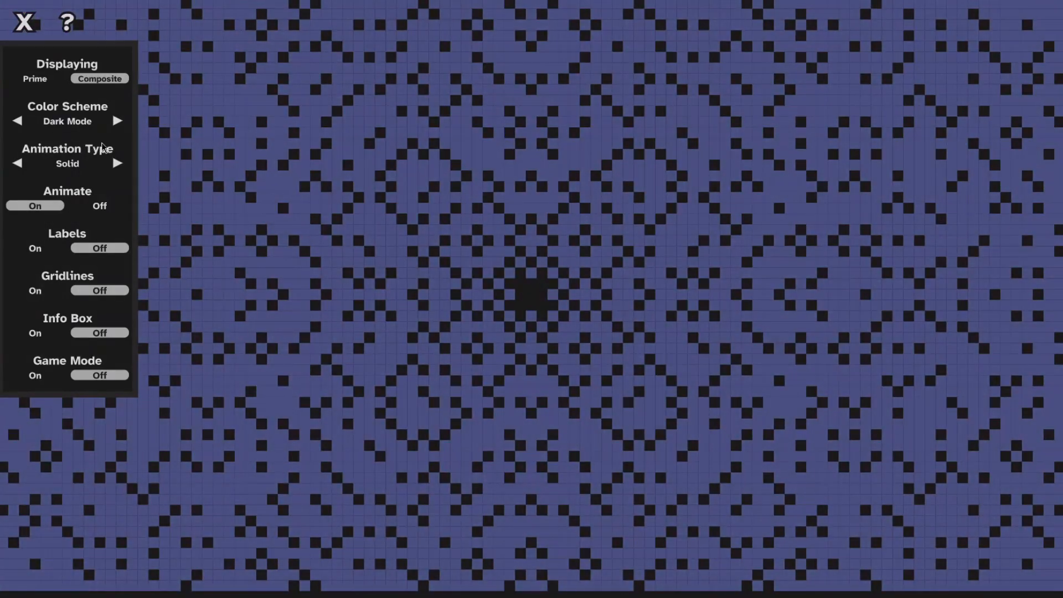
{"action": "left_click", "coordinate": [34, 375]}
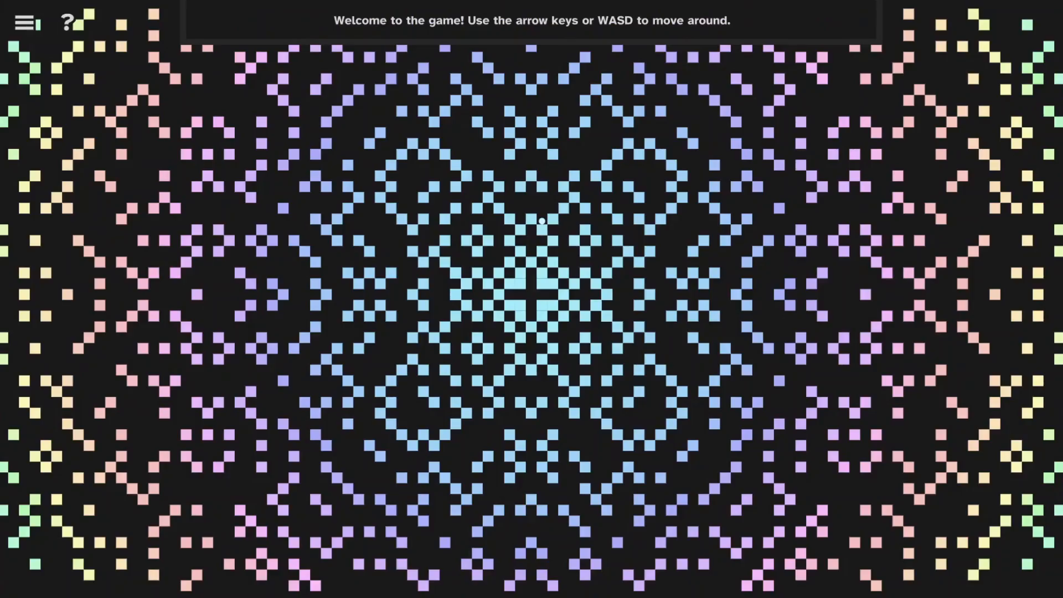